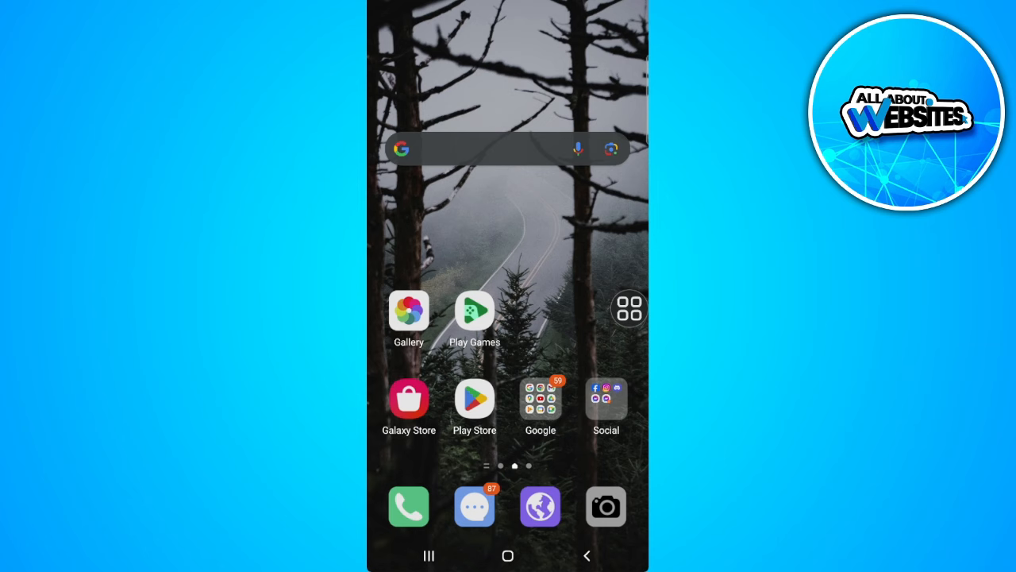
Step: Launch Messenger from the home screen dock to reach the Chats list
left_click(474, 506)
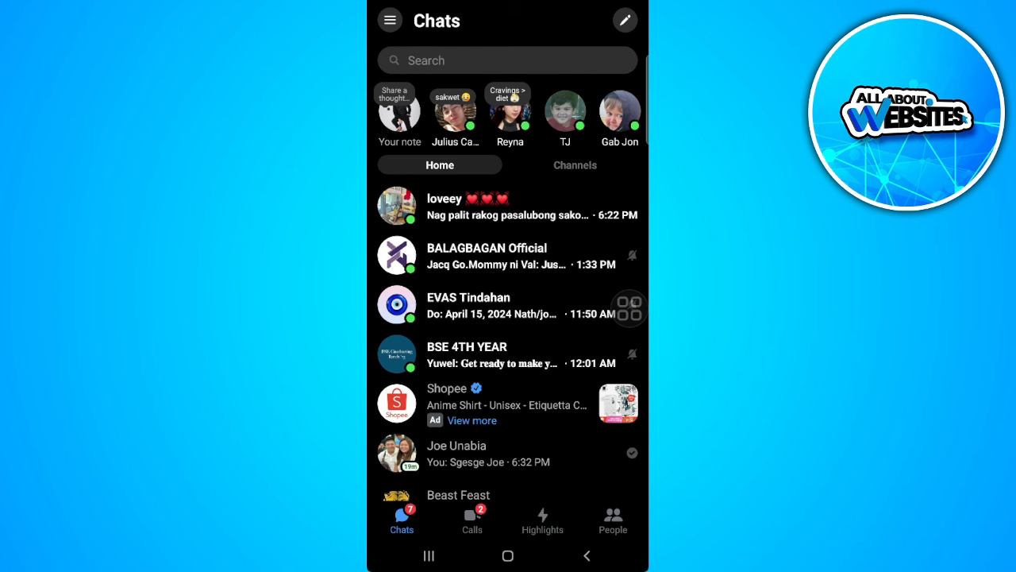
Step: Go from the account menu to the Privacy & safety settings page
left_click(389, 20)
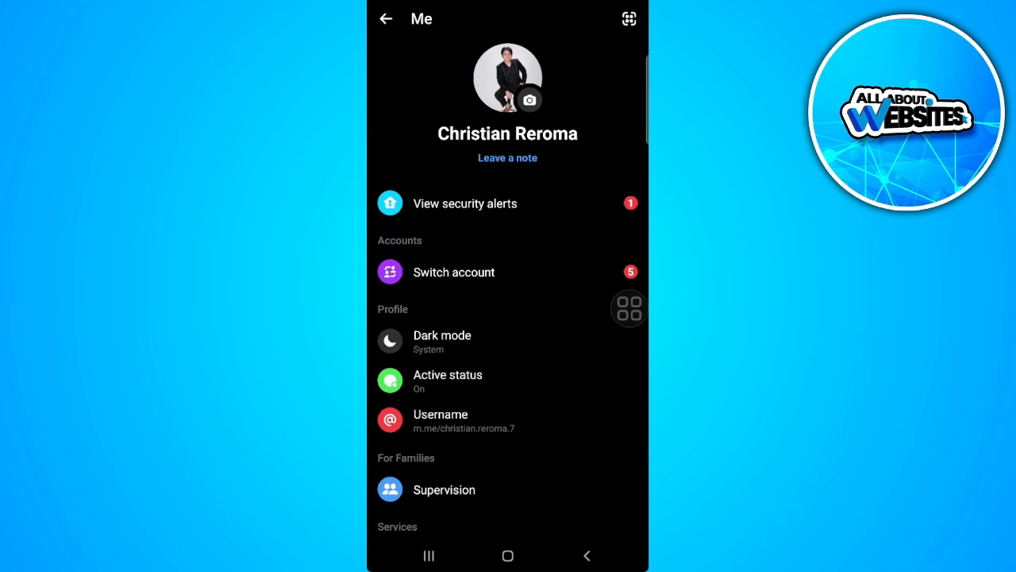
scroll("down", 3)
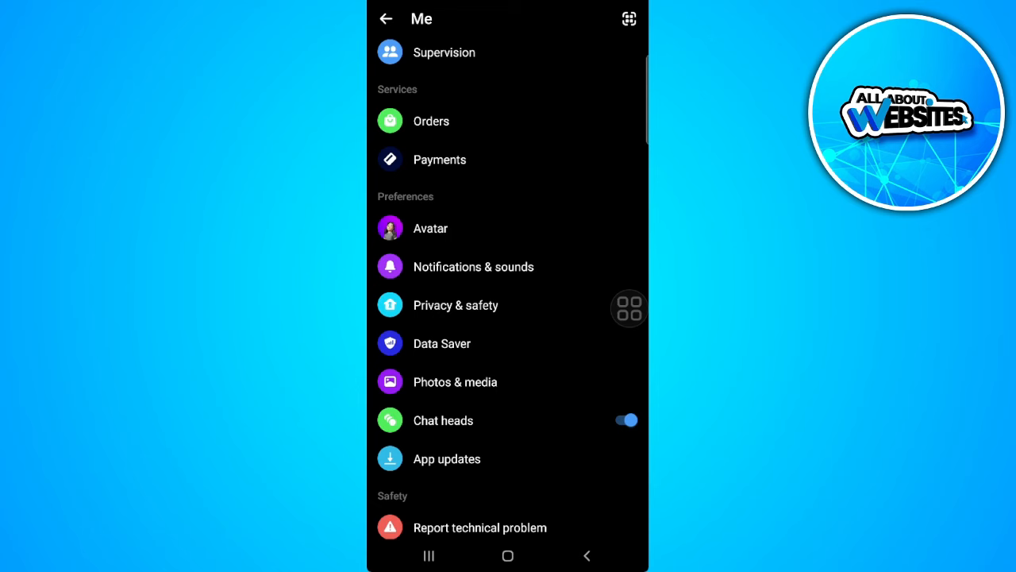
left_click(455, 304)
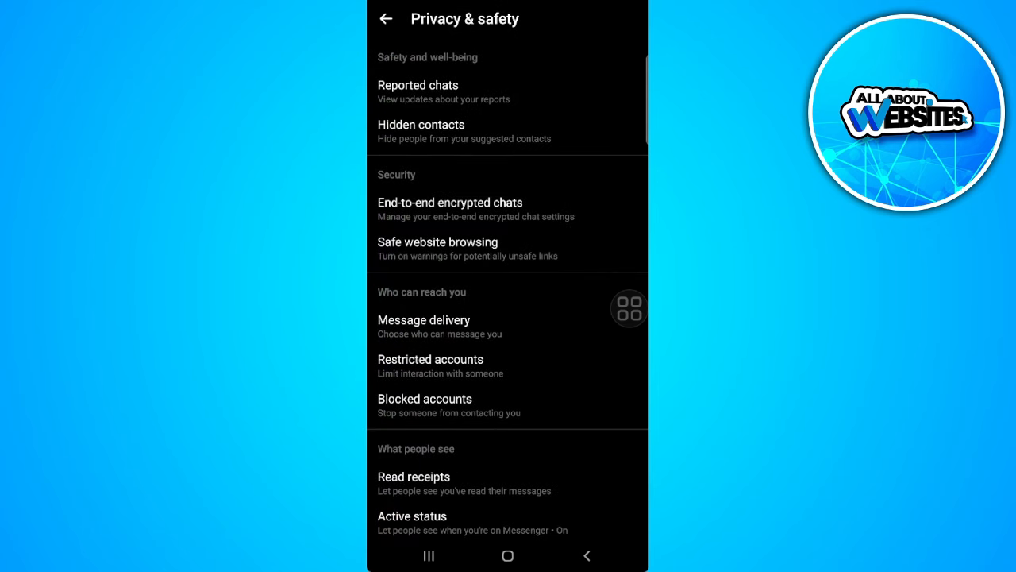
Step: Open End-to-end encrypted chats to reach the Message storage options
left_click(449, 201)
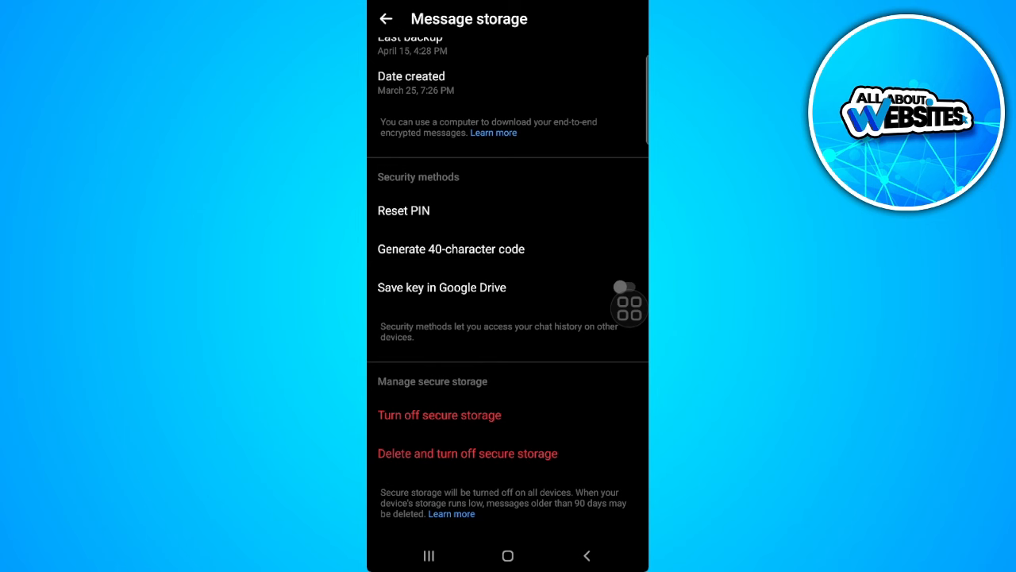
Step: Turn off secure storage, confirm with Continue, and view the 'Turn on secure storage' option
left_click(439, 414)
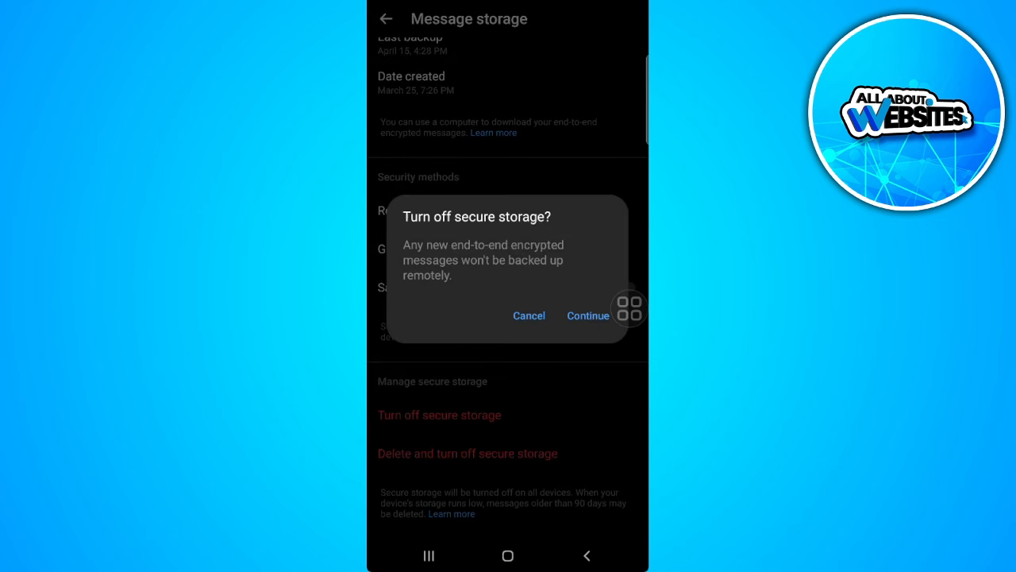
left_click(529, 316)
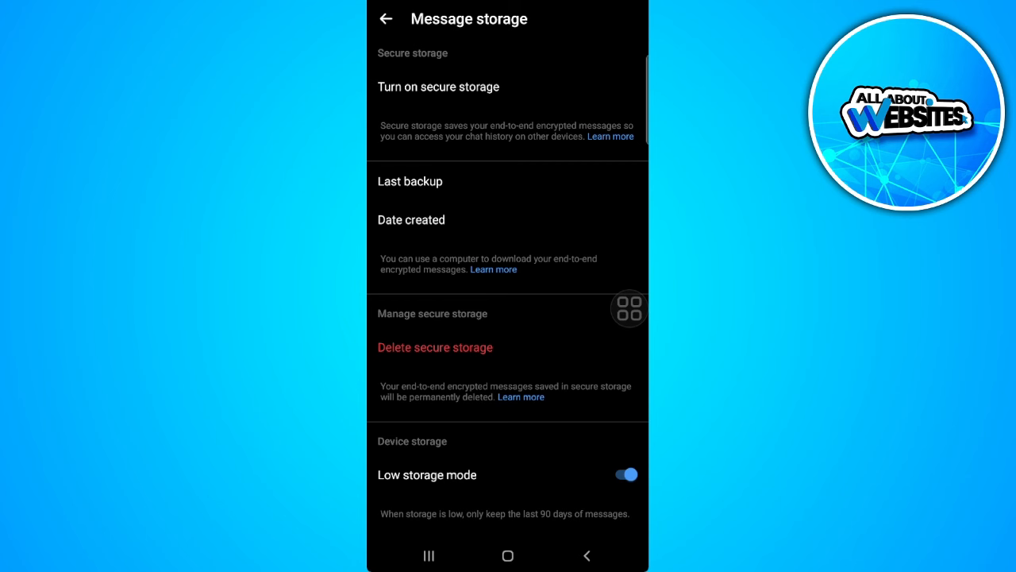
scroll("up", 3)
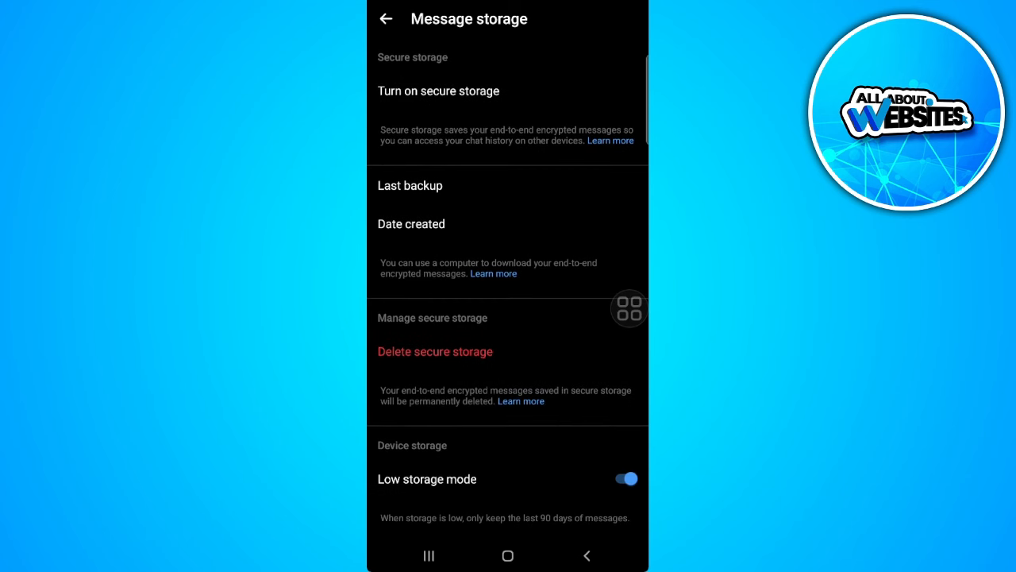